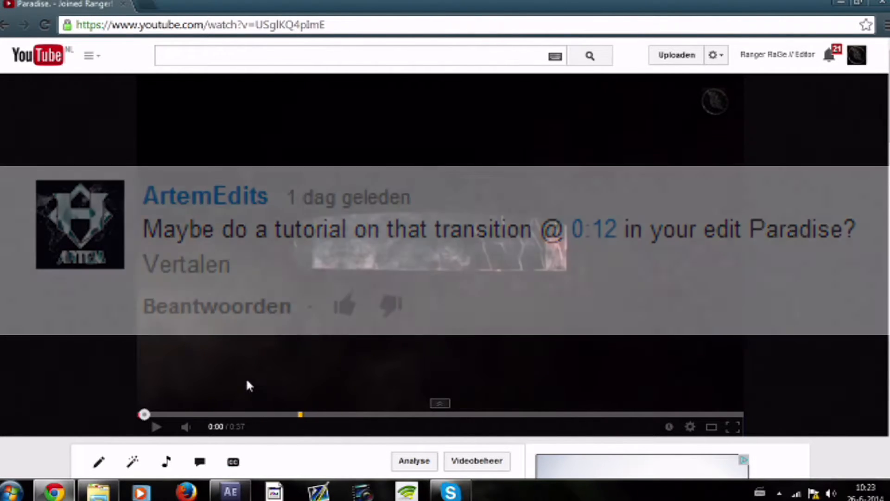
Step: Jump the YouTube video to the 0:12 transition and pause on it
{"action": "left_click", "coordinate": [156, 426]}
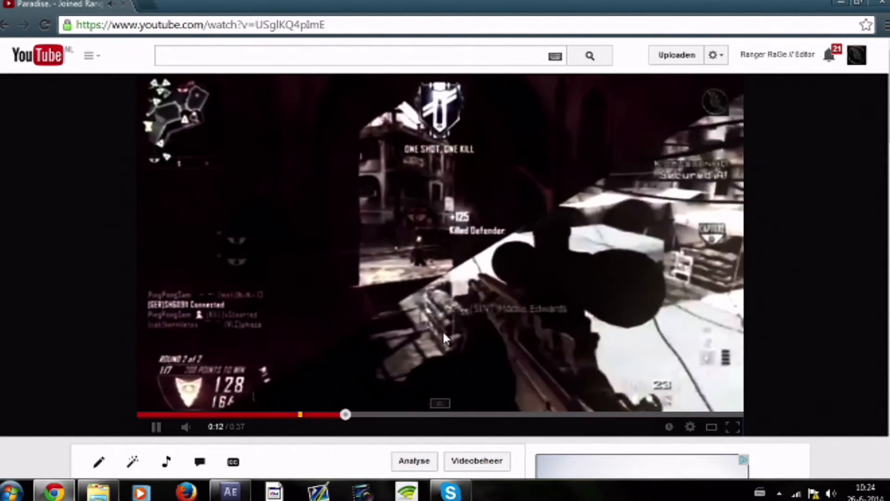
{"action": "left_click", "coordinate": [229, 491]}
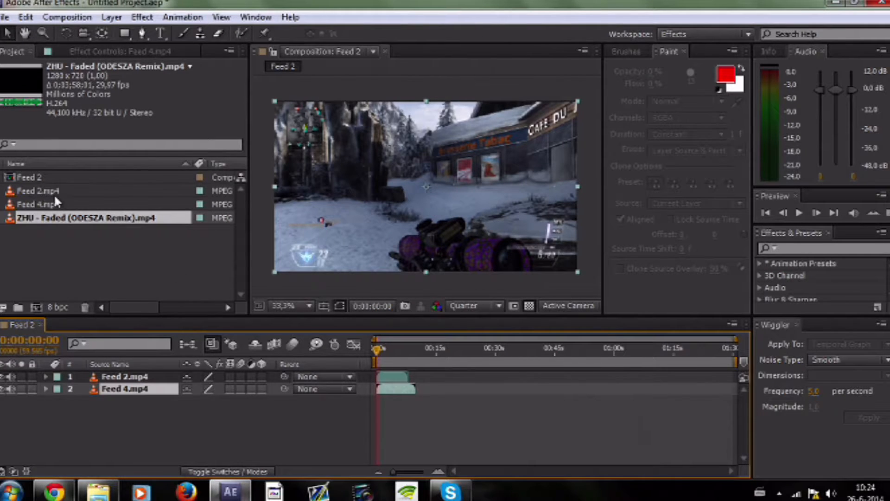
{"action": "mouse_move", "coordinate": [79, 225]}
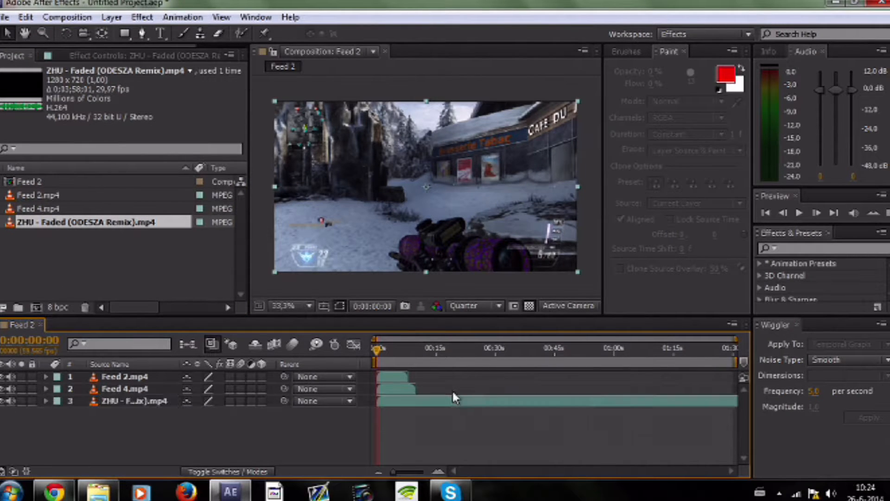
Step: Select the ZHU - Faded song layer and reveal its audio waveform in the timeline
{"action": "left_click", "coordinate": [45, 401]}
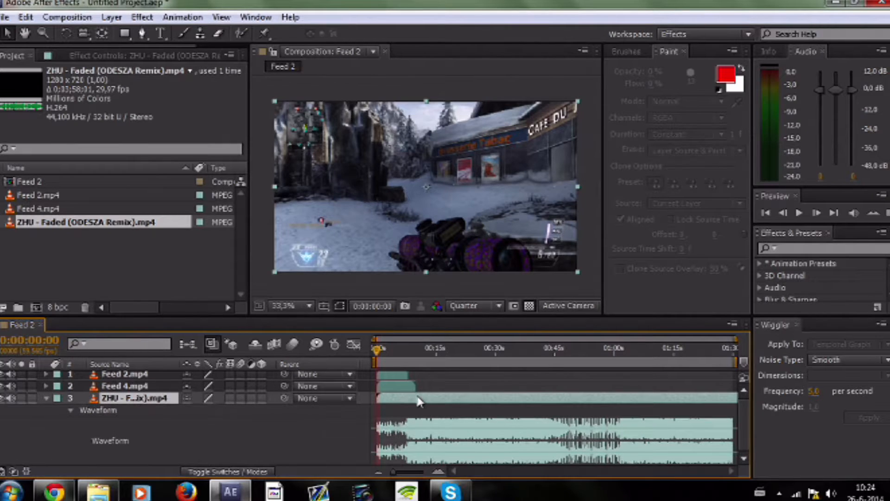
{"action": "mouse_move", "coordinate": [457, 445]}
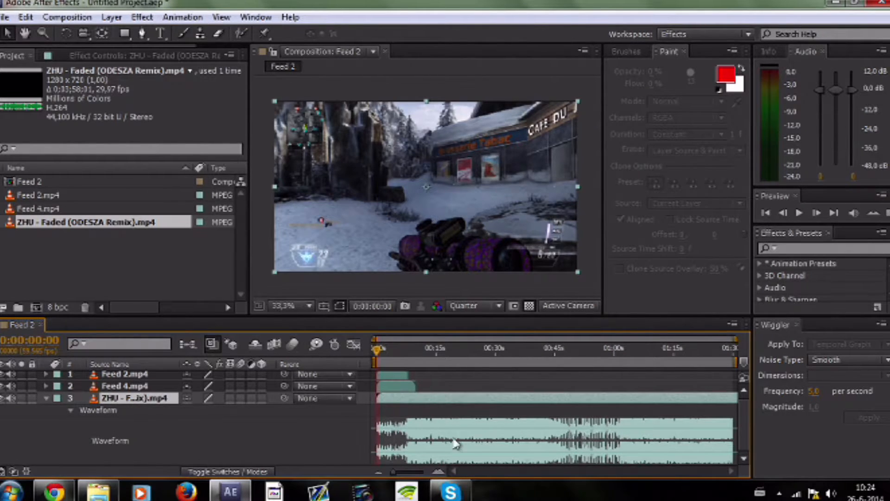
{"action": "left_click", "coordinate": [409, 348]}
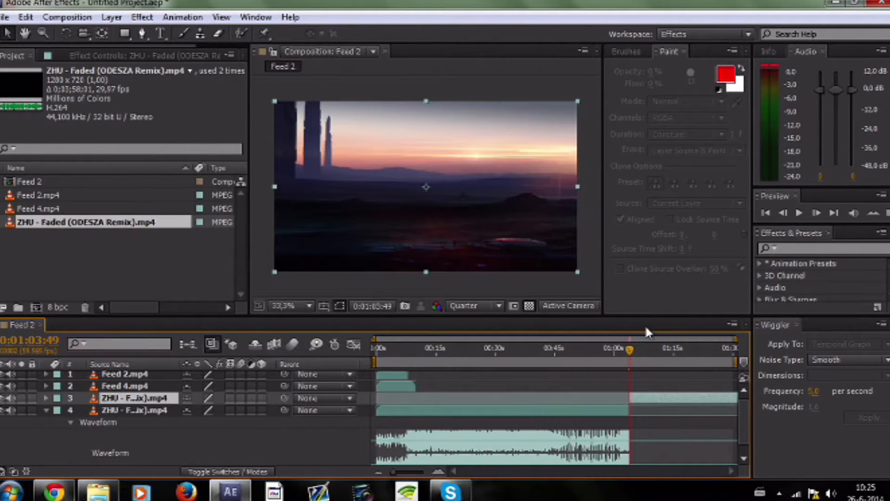
{"action": "mouse_move", "coordinate": [637, 451]}
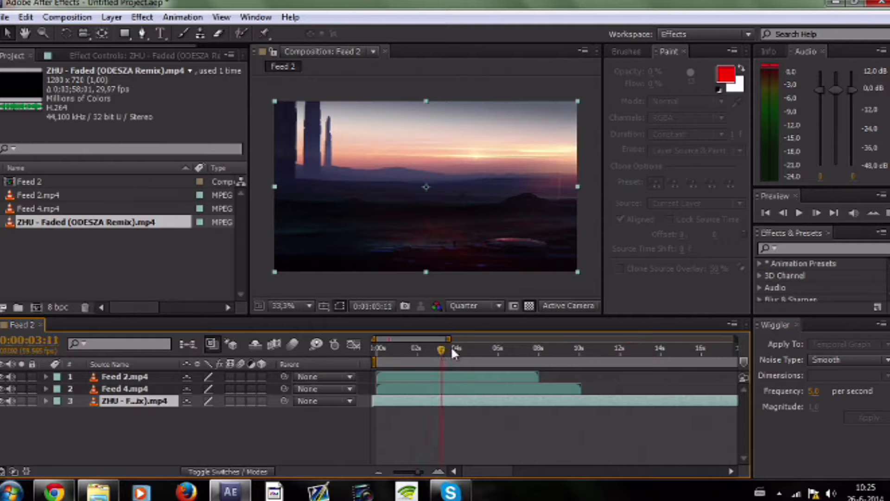
Step: Scrub the playhead to settle on a beat near the 5-second mark
{"action": "left_click_drag", "start_coordinate": [442, 352], "coordinate": [489, 352]}
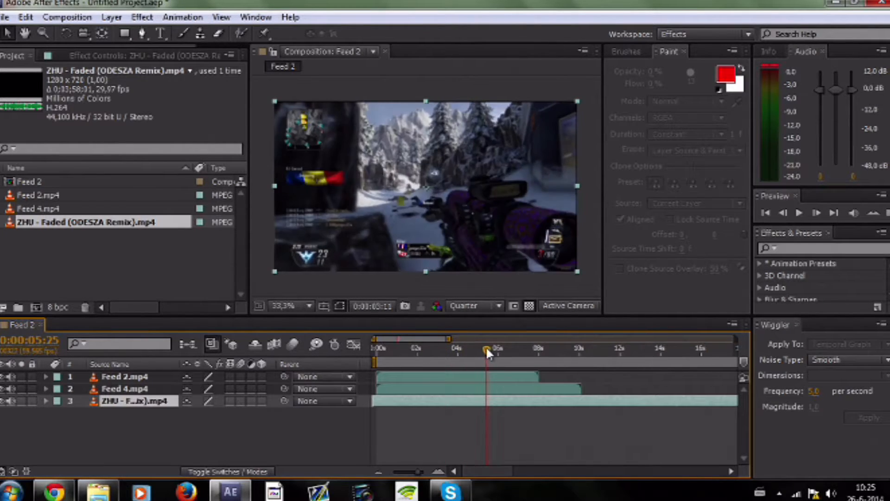
{"action": "left_click_drag", "start_coordinate": [490, 352], "coordinate": [518, 353]}
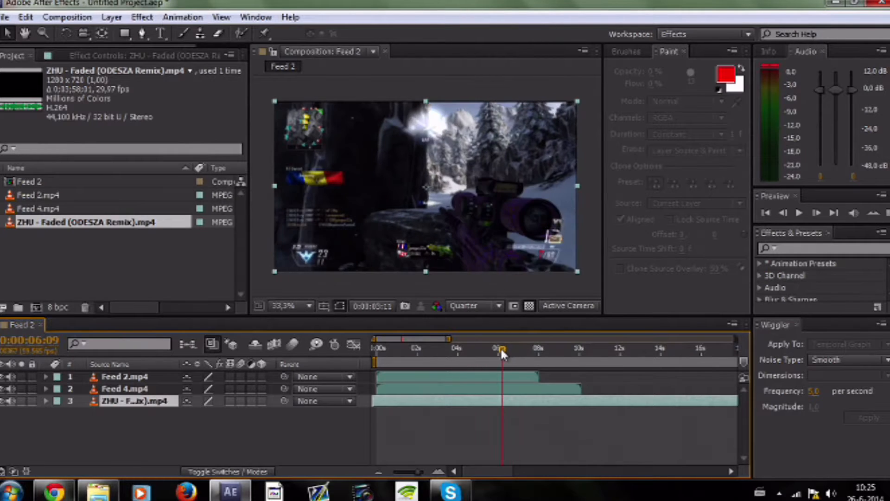
{"action": "left_click_drag", "start_coordinate": [503, 348], "coordinate": [487, 347]}
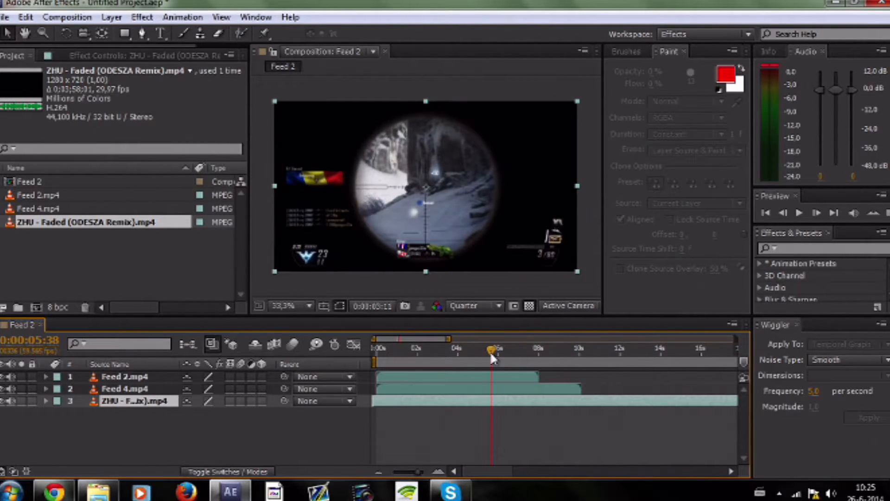
{"action": "left_click_drag", "start_coordinate": [494, 358], "coordinate": [486, 358]}
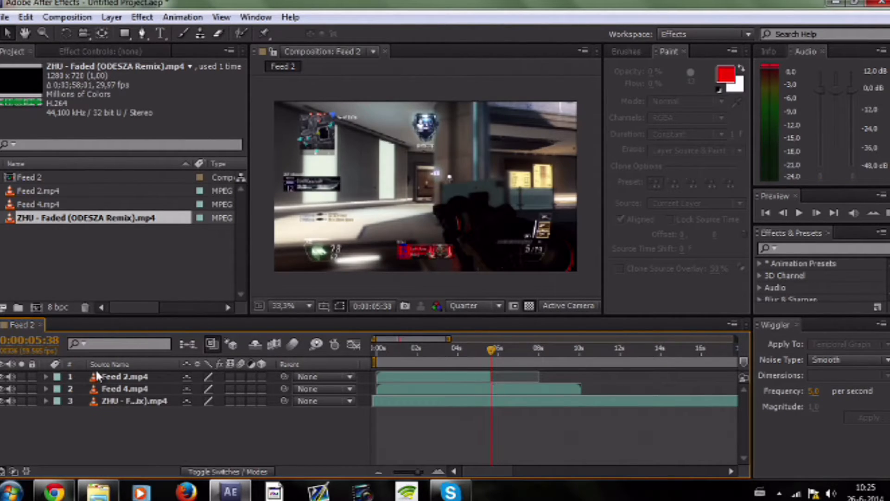
Step: Move Feed 4.mp4 above Feed 2.mp4 in the layer stack and check the result
{"action": "left_click", "coordinate": [123, 389]}
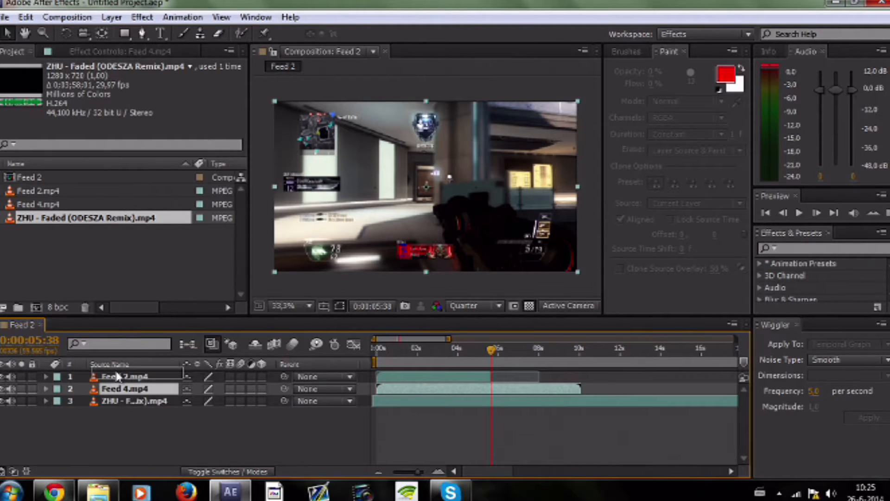
{"action": "left_click_drag", "start_coordinate": [125, 376], "coordinate": [126, 389]}
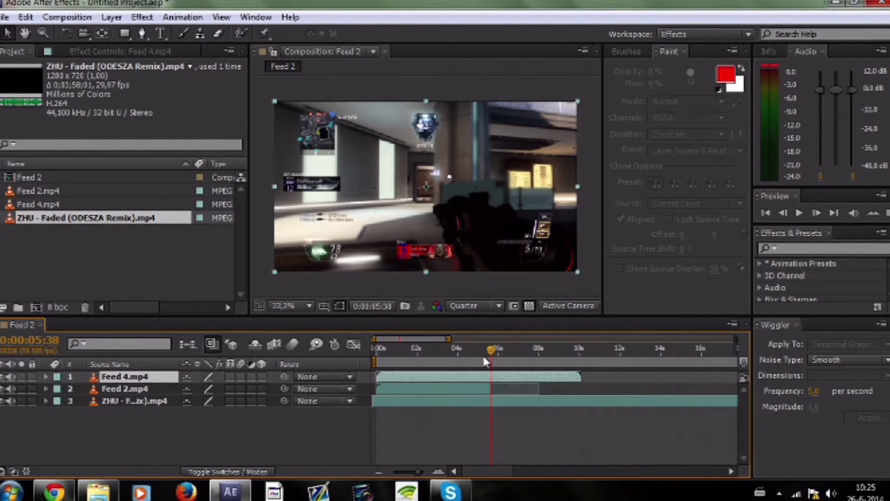
{"action": "left_click_drag", "start_coordinate": [493, 348], "coordinate": [484, 352]}
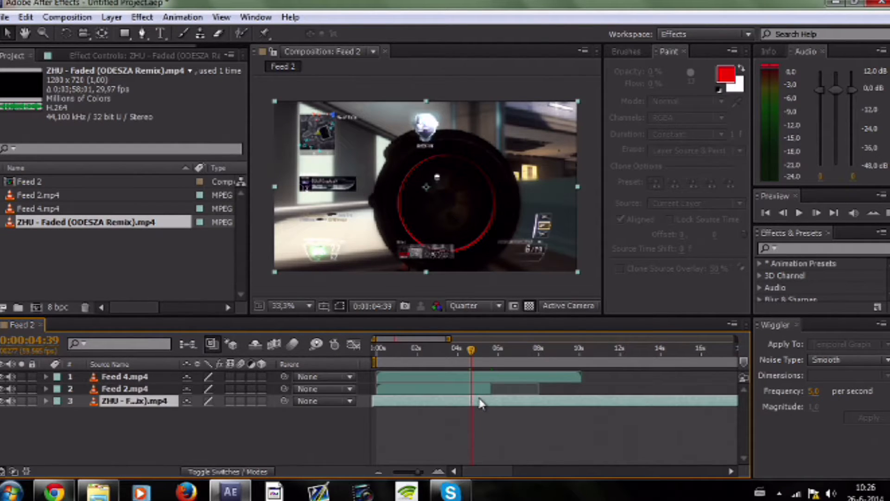
Step: Select the song layer to line the clips up with its waveform beats
{"action": "left_click", "coordinate": [44, 401]}
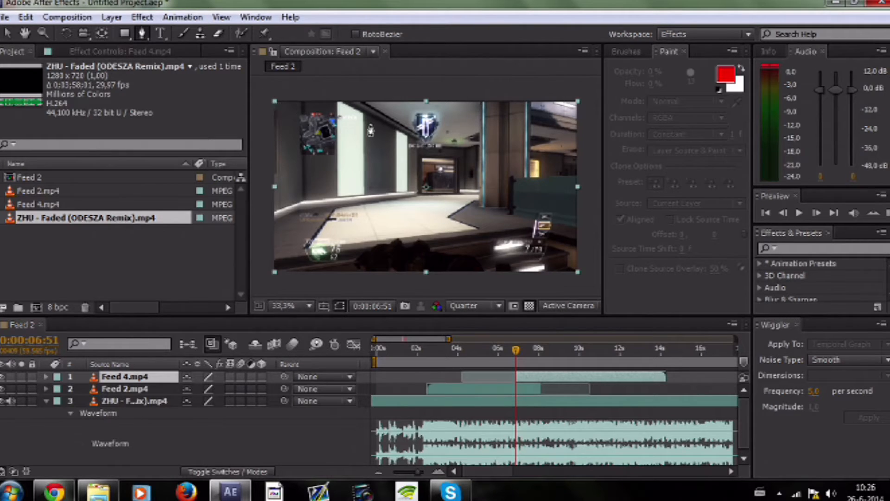
{"action": "mouse_move", "coordinate": [590, 280]}
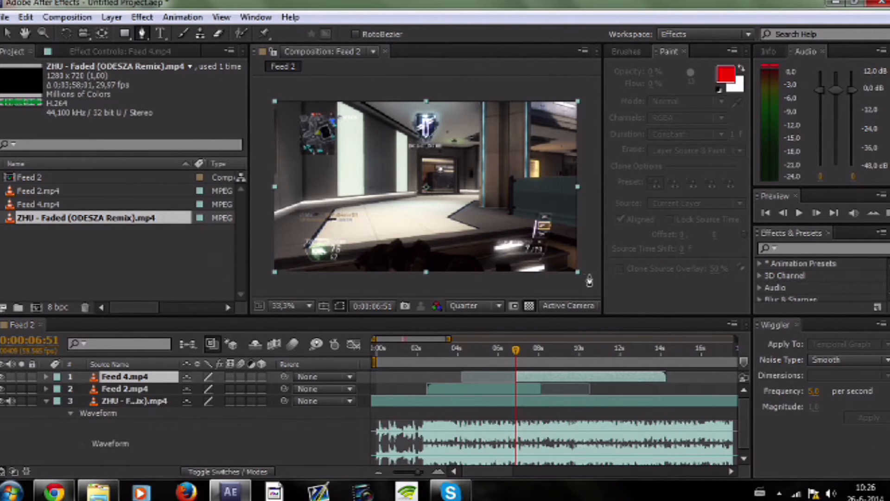
Step: Start a Pen-tool mask over one diagonal half of Feed 4.mp4
{"action": "left_click", "coordinate": [287, 305]}
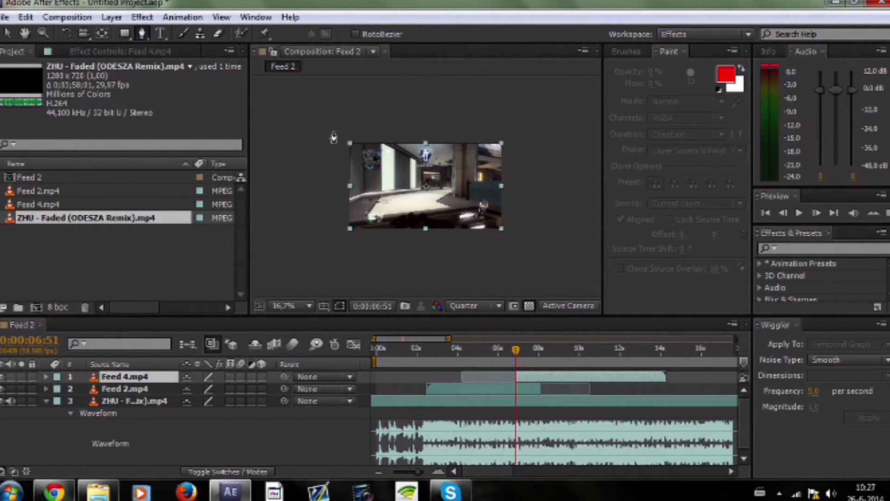
{"action": "left_click_drag", "start_coordinate": [333, 132], "coordinate": [514, 238]}
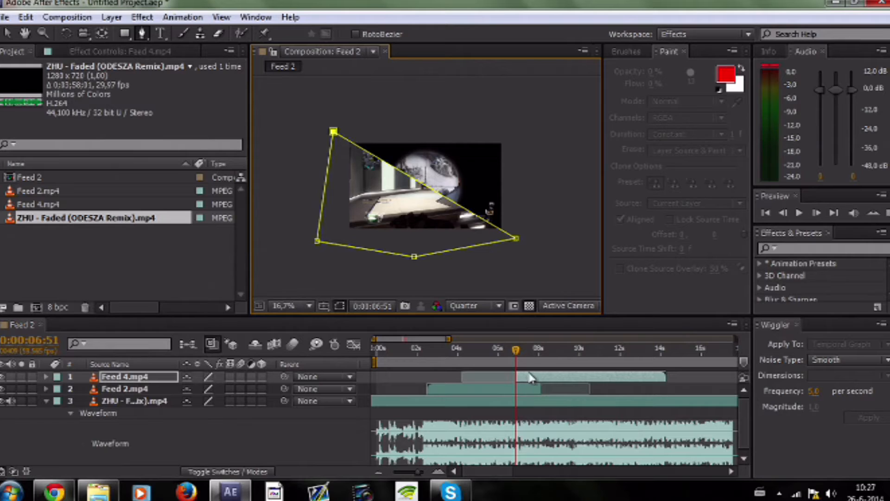
{"action": "mouse_move", "coordinate": [516, 350]}
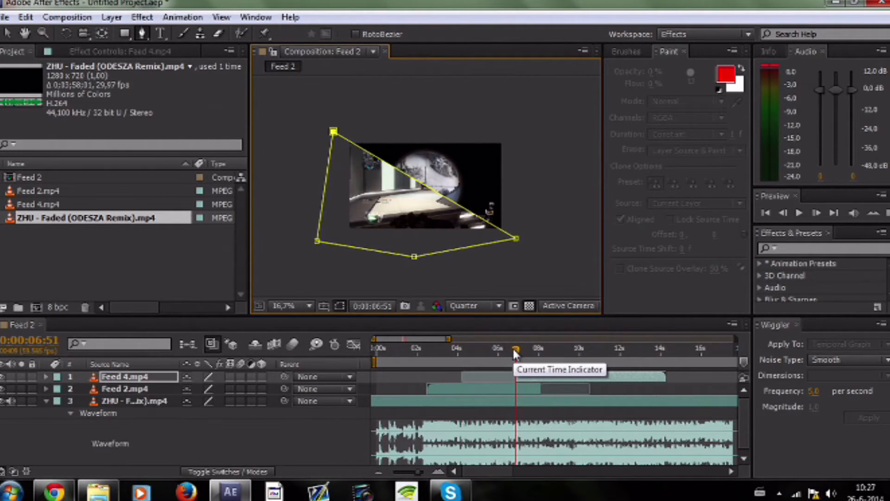
{"action": "mouse_move", "coordinate": [522, 362]}
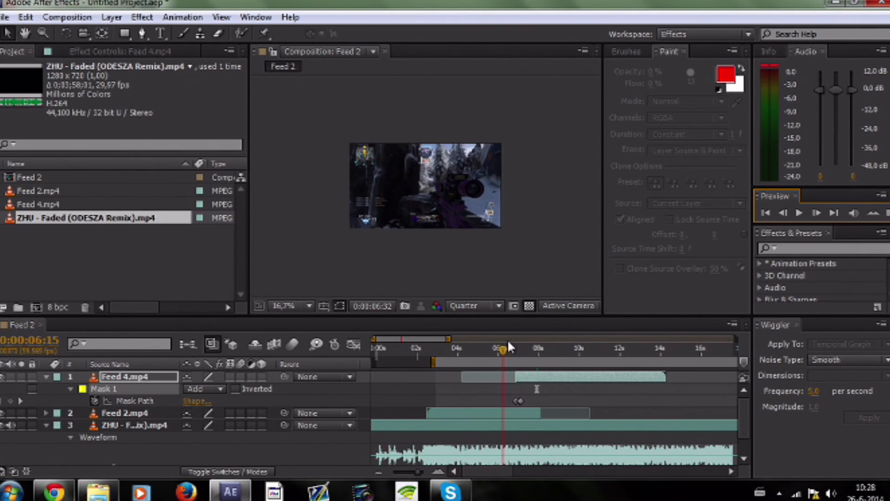
Step: Scrub between the two Mask Path keyframes to preview the half-by-half pop-in
{"action": "left_click", "coordinate": [512, 347]}
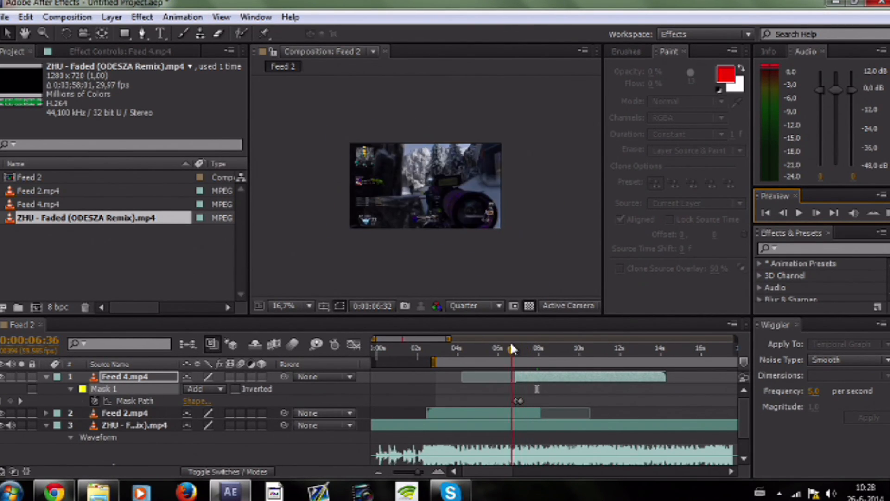
{"action": "left_click_drag", "start_coordinate": [511, 348], "coordinate": [540, 348]}
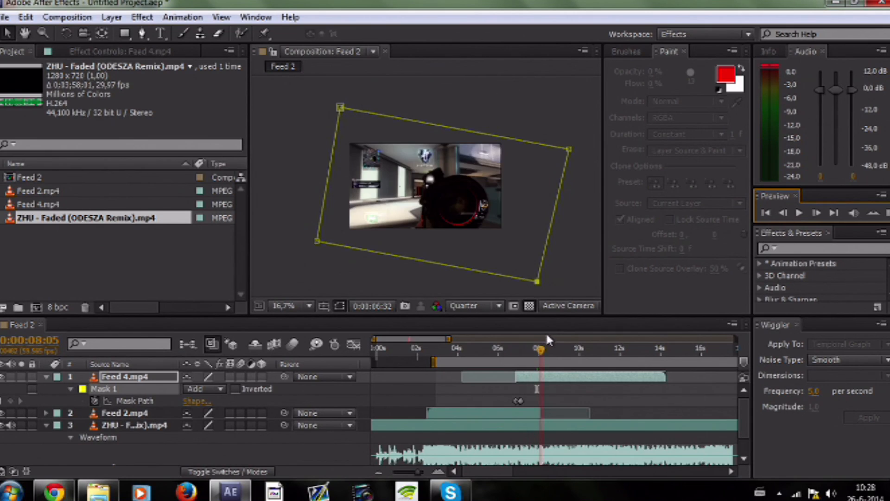
{"action": "left_click", "coordinate": [525, 349]}
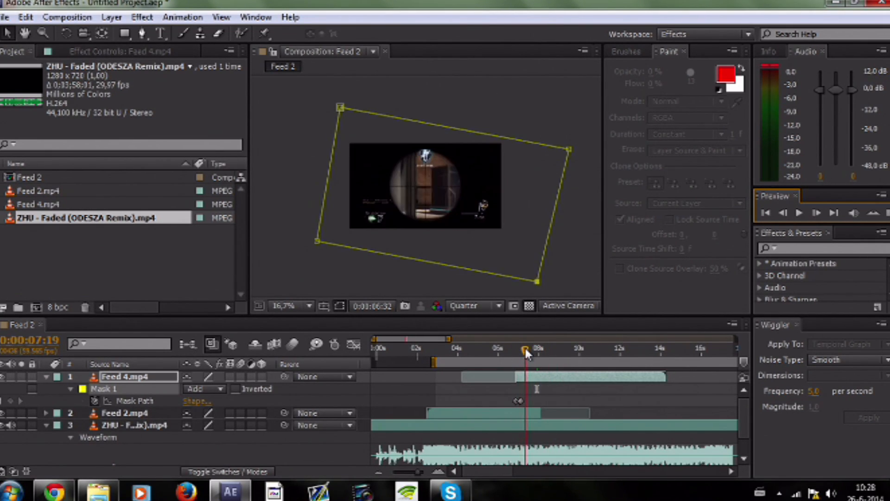